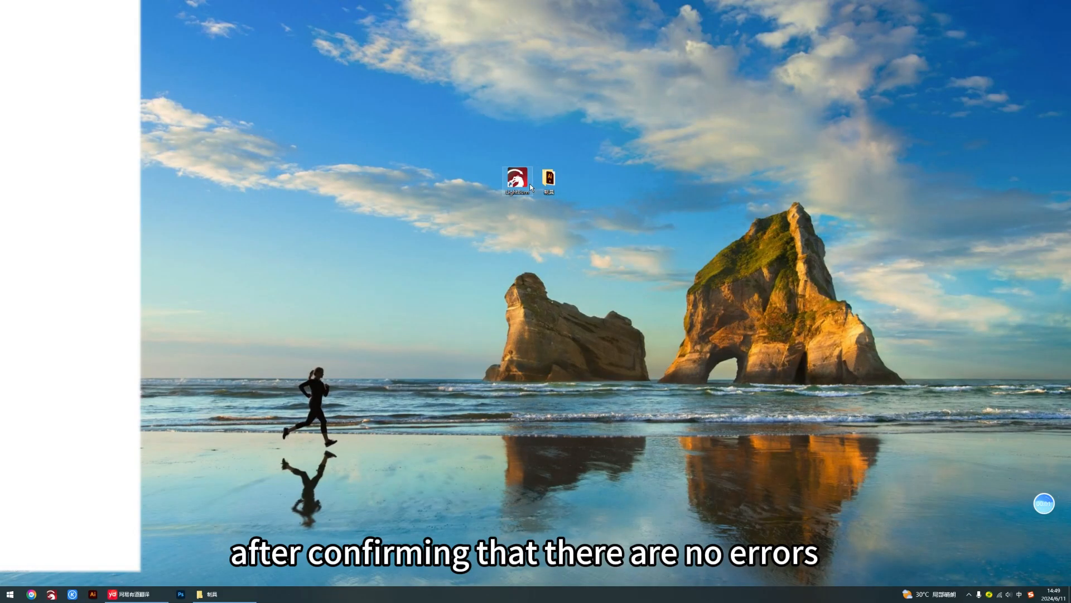
- Launch LightBurn from its Windows desktop shortcut to an empty workspace
double_click(517, 179)
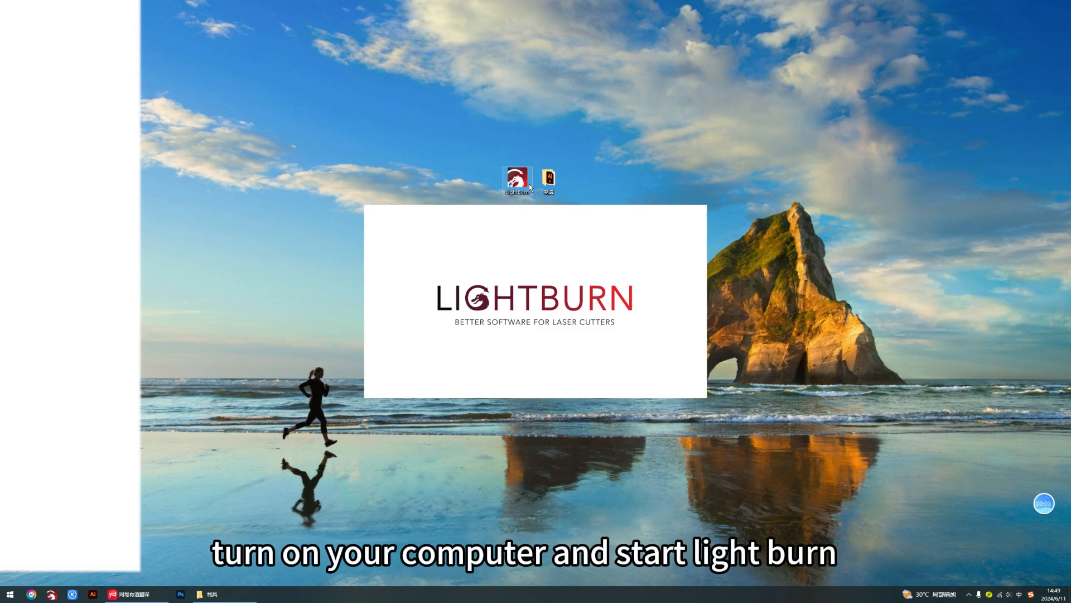
double_click(517, 179)
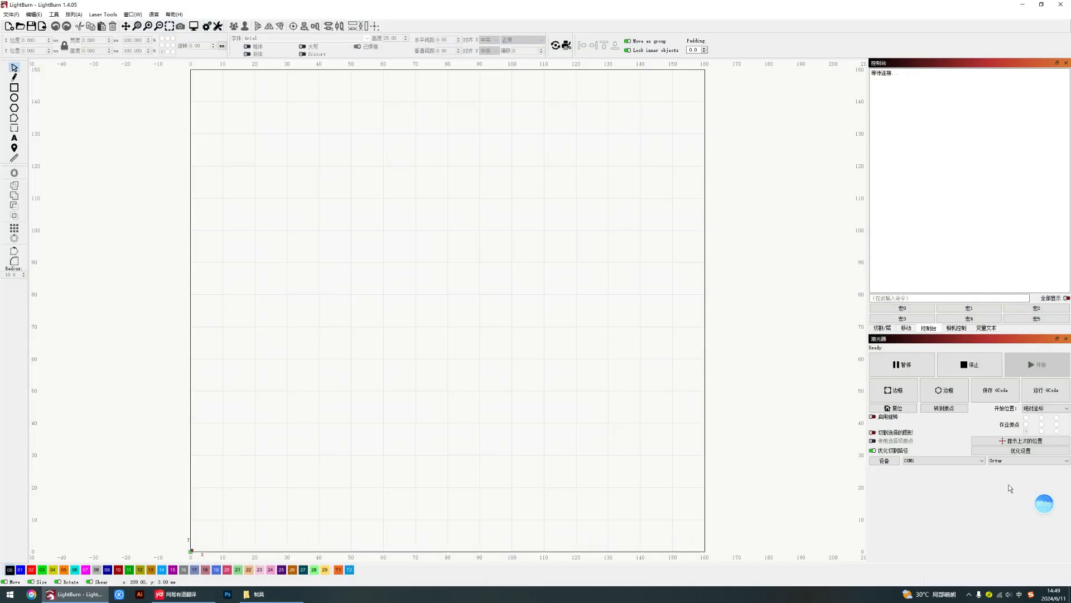
- Select the laser machine model and load the 4-by-10 rectangle-and-circle fixture grid
click(1027, 460)
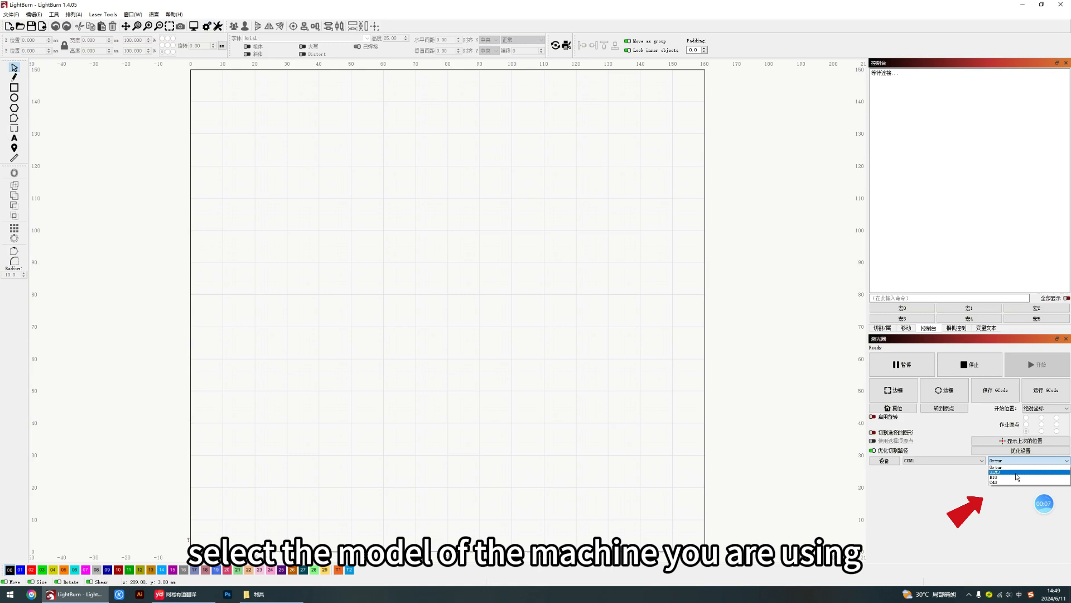
click(999, 472)
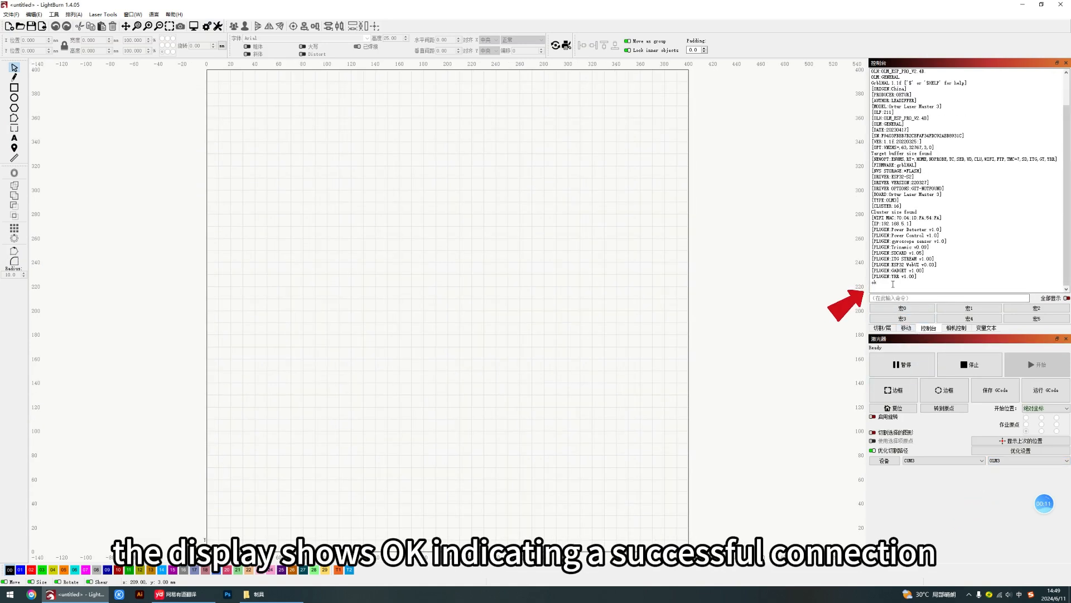
click(1046, 408)
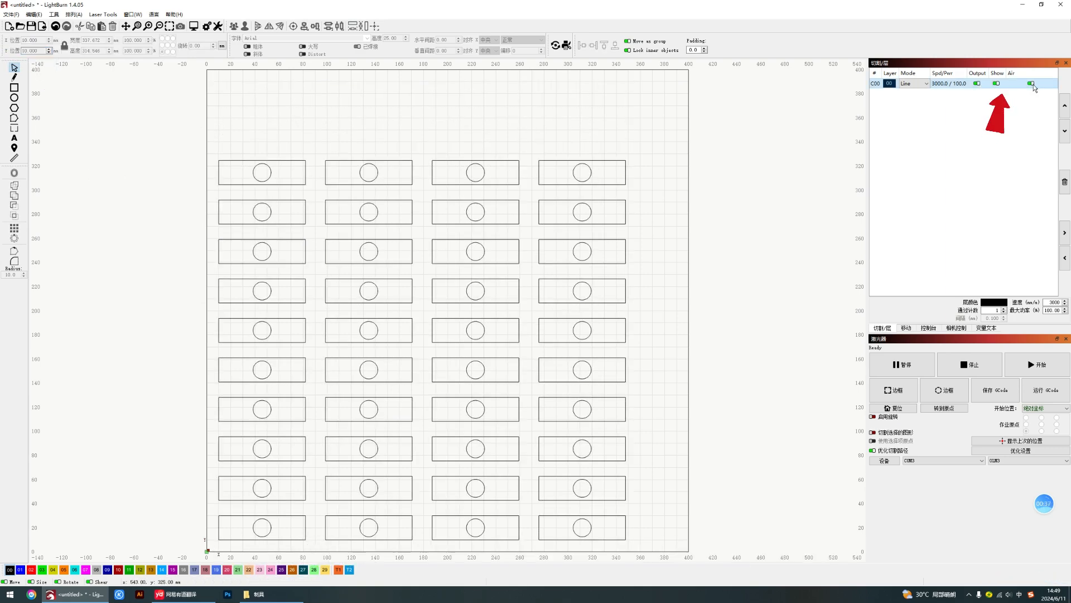
- Assign the circles to the red C20 layer and turn its Show back on
click(892, 408)
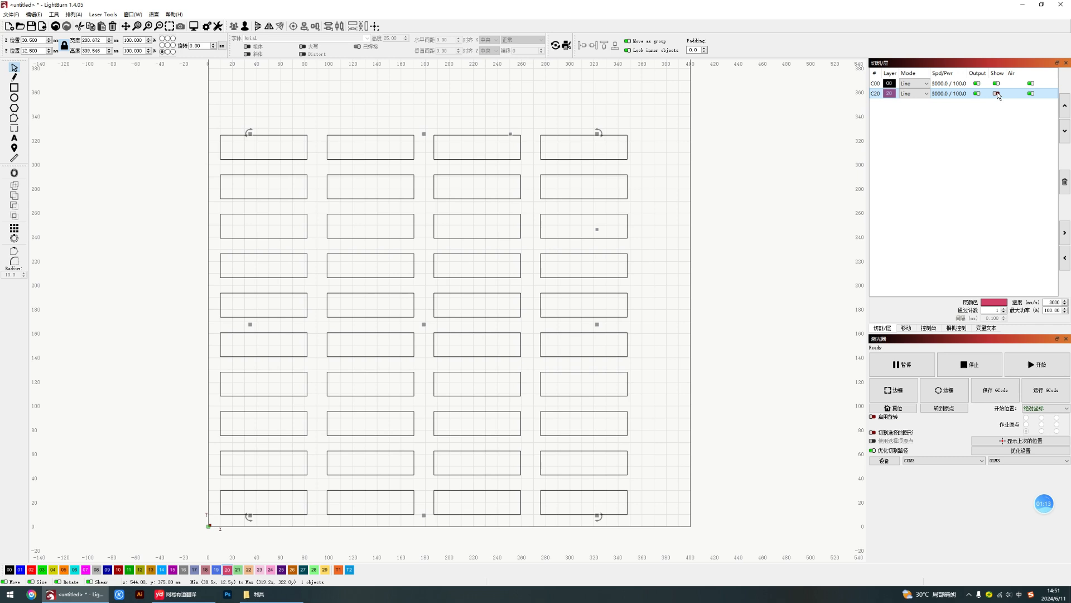
click(998, 94)
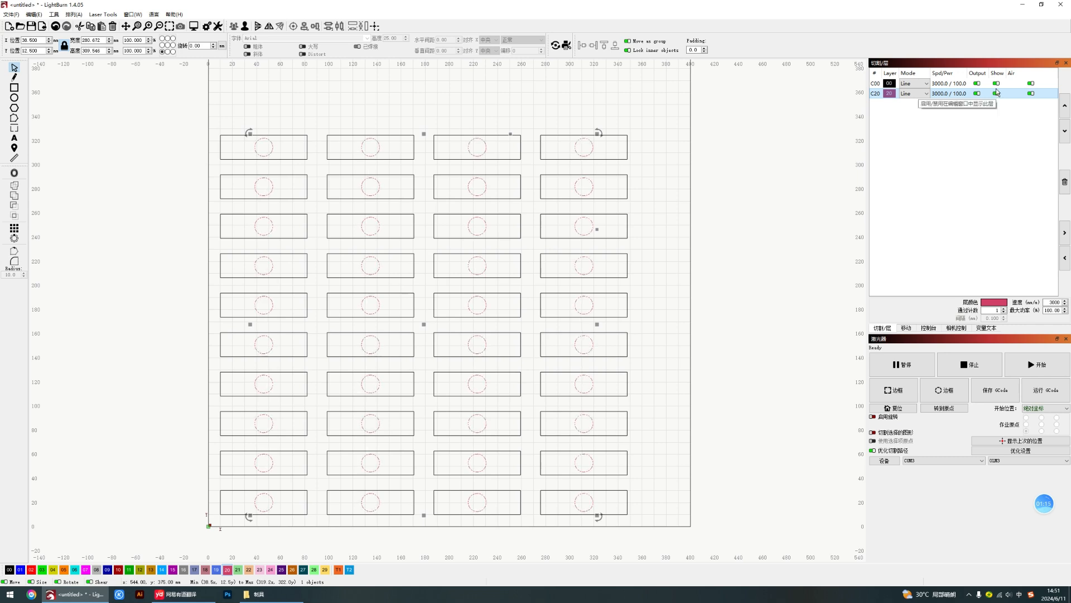
double_click(889, 84)
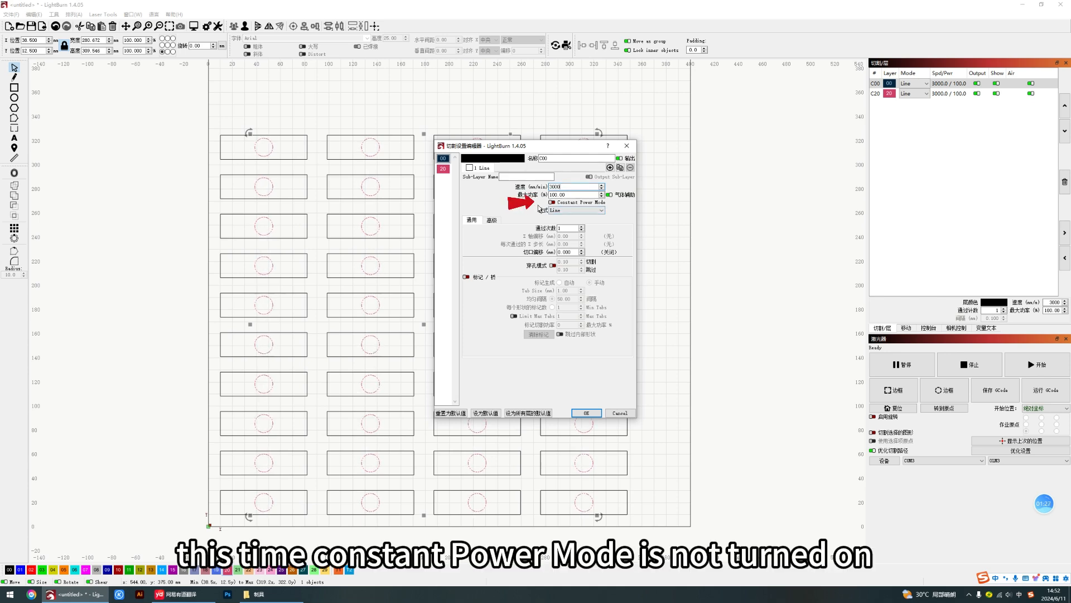
click(553, 202)
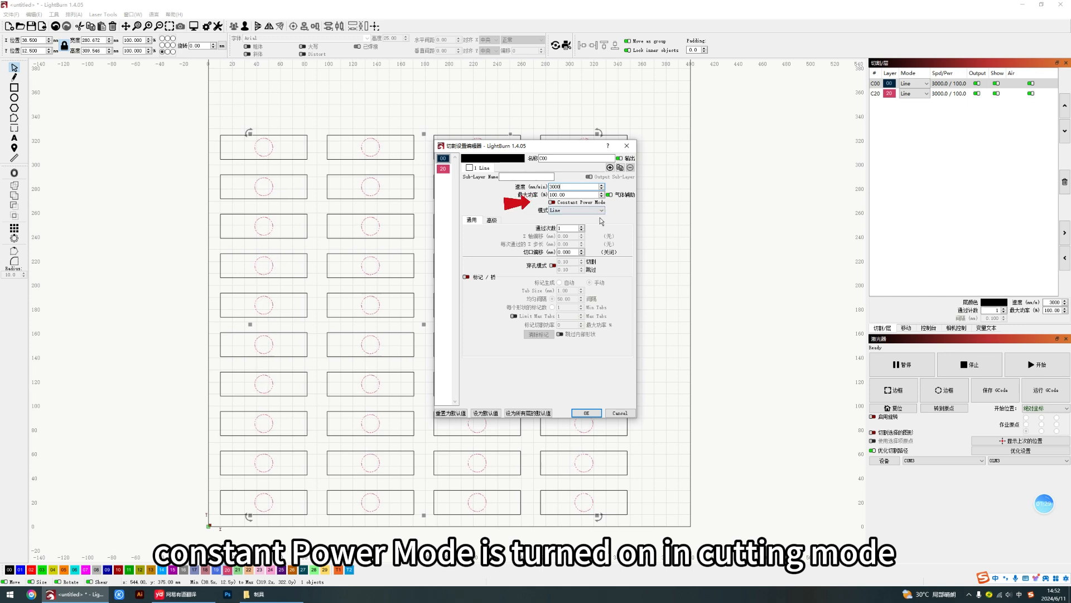
click(585, 413)
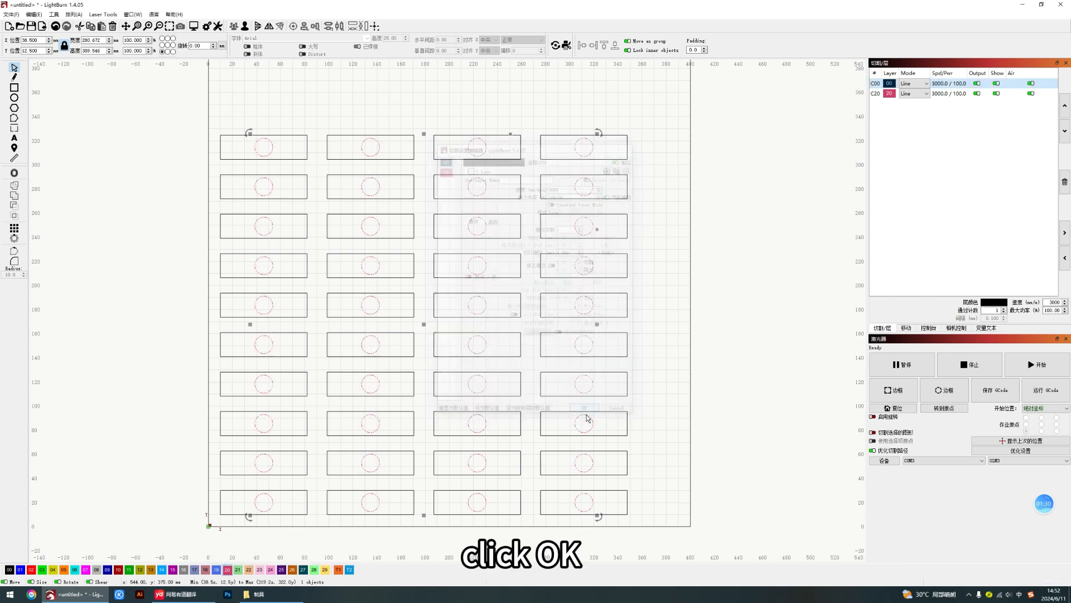
click(587, 408)
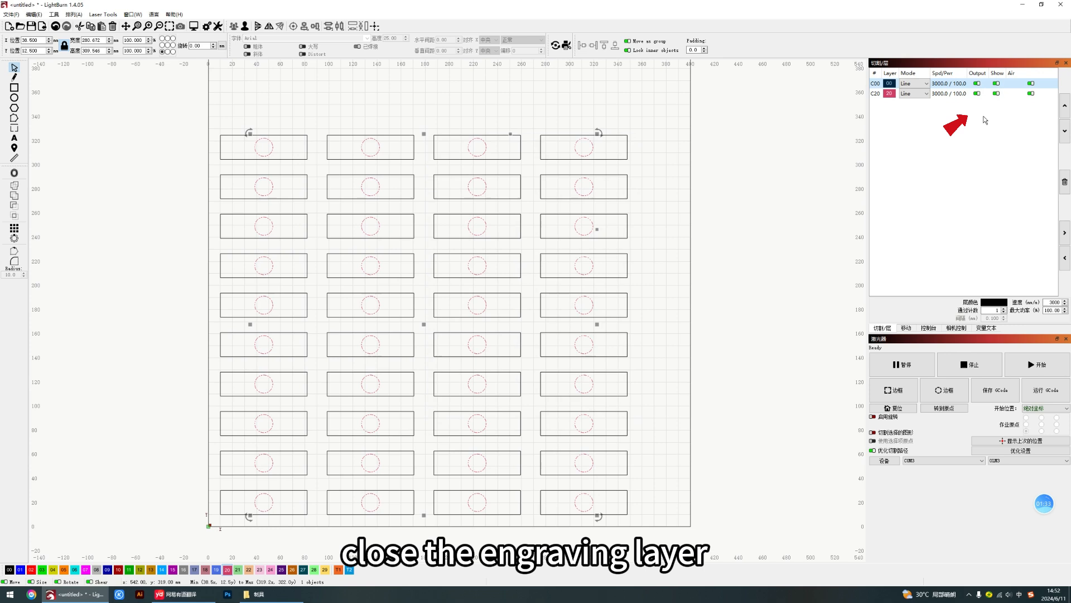
- Turn off Output, Show and Air for C20, then start the rectangle cut
click(995, 94)
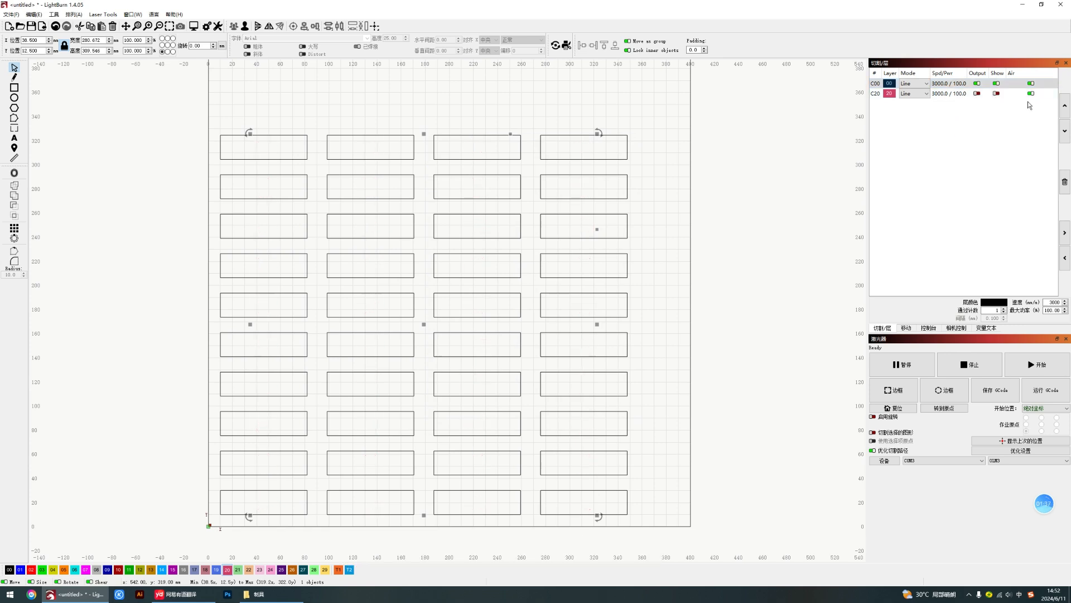
click(892, 408)
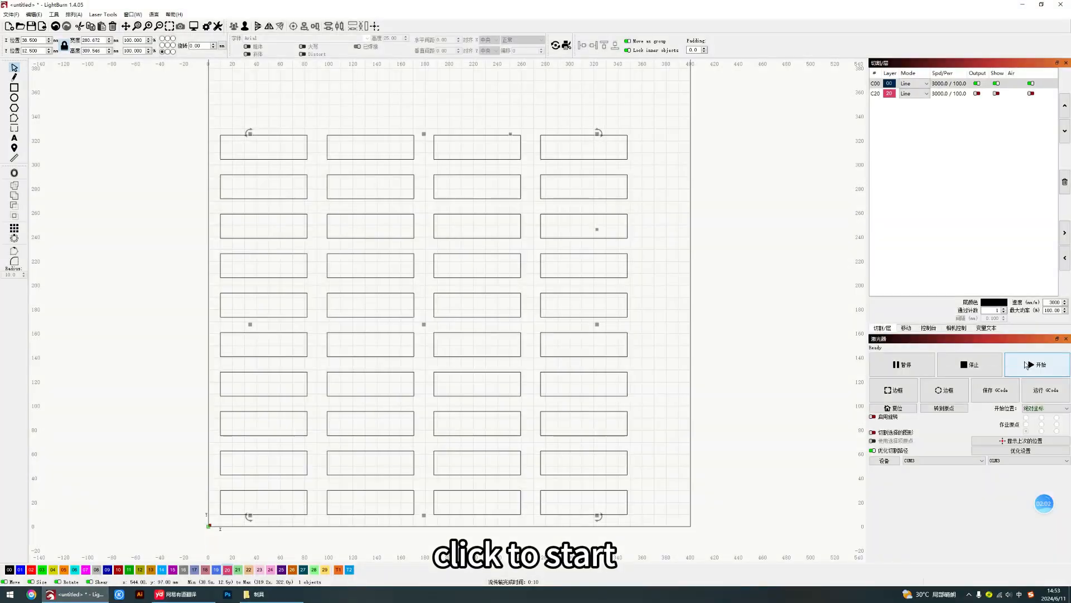
click(888, 83)
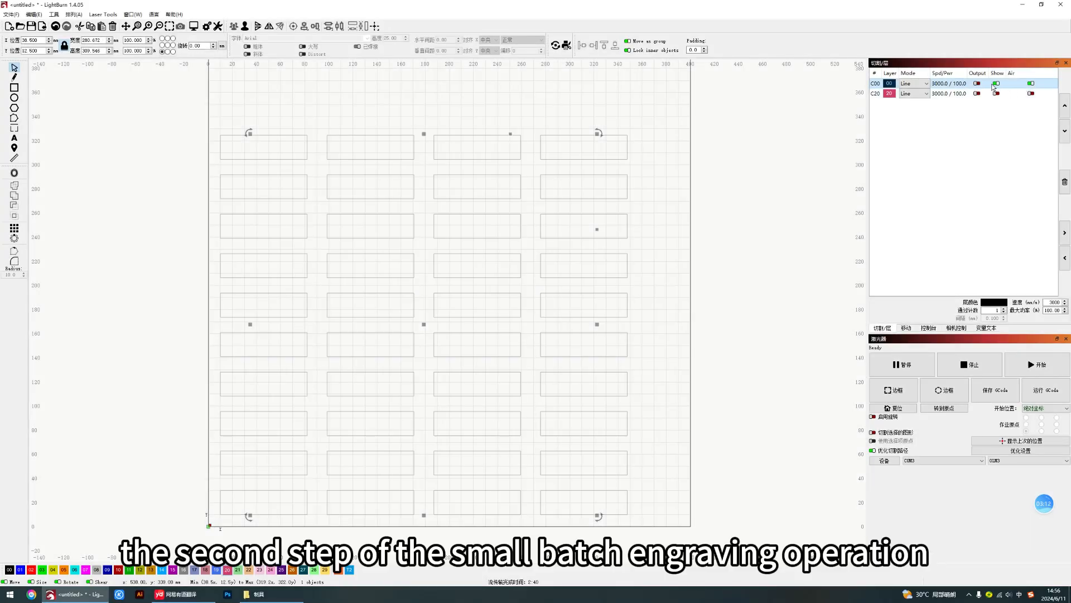
- Disable C00 output, enable C20 output, and confirm C20's cut settings
click(996, 94)
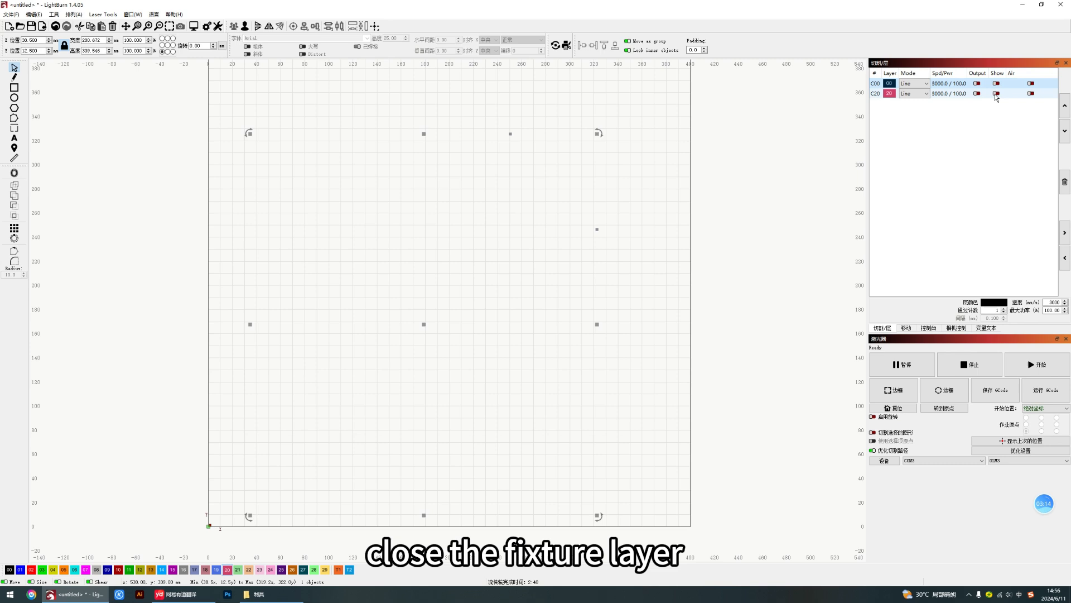
click(977, 94)
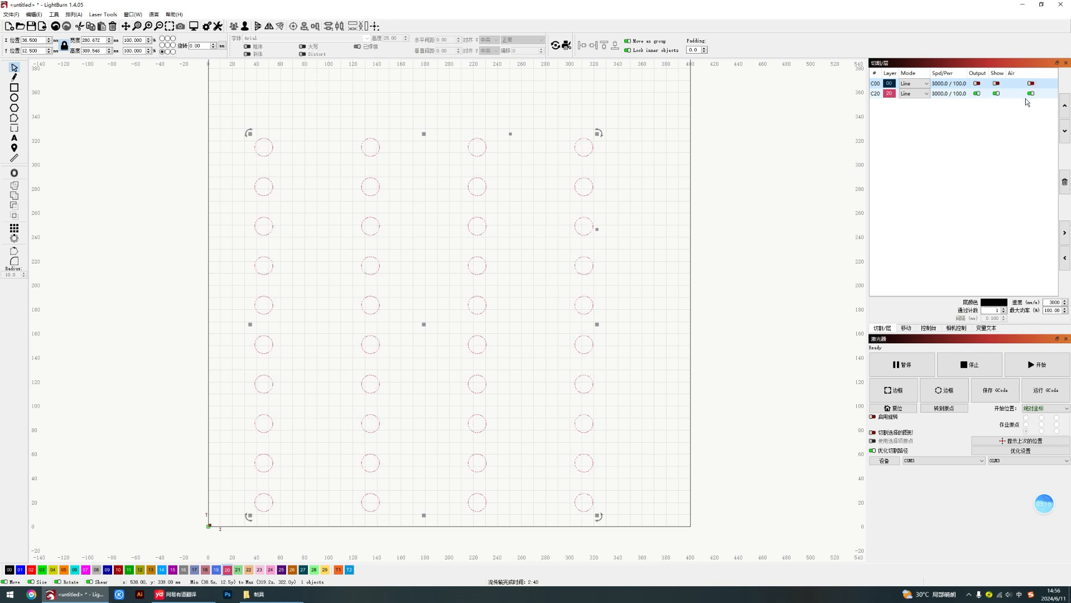
double_click(876, 93)
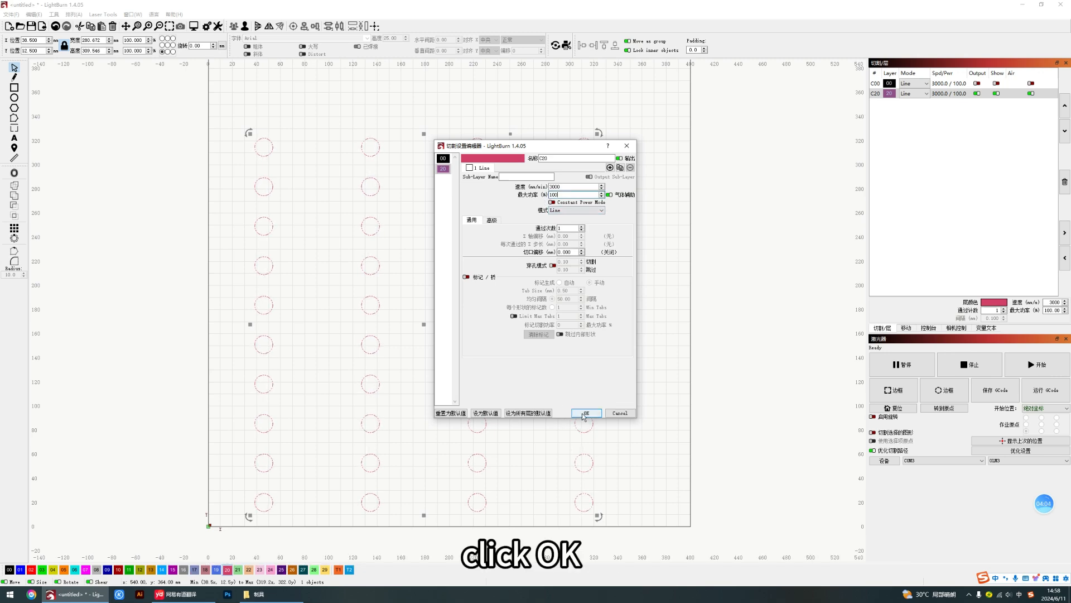
click(585, 413)
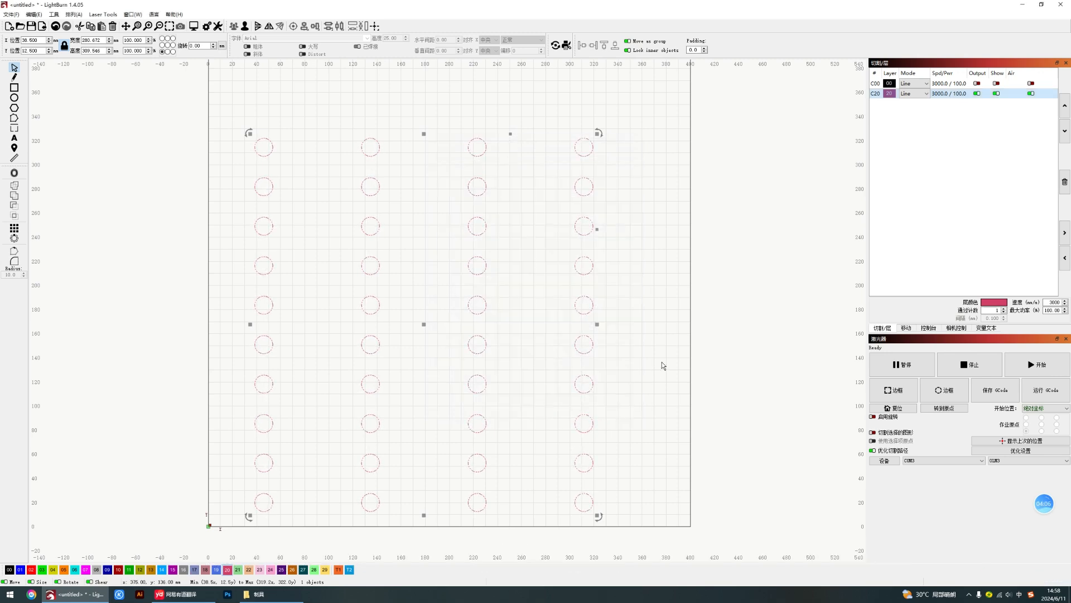
- Home the laser head and frame the circle job outline
click(893, 408)
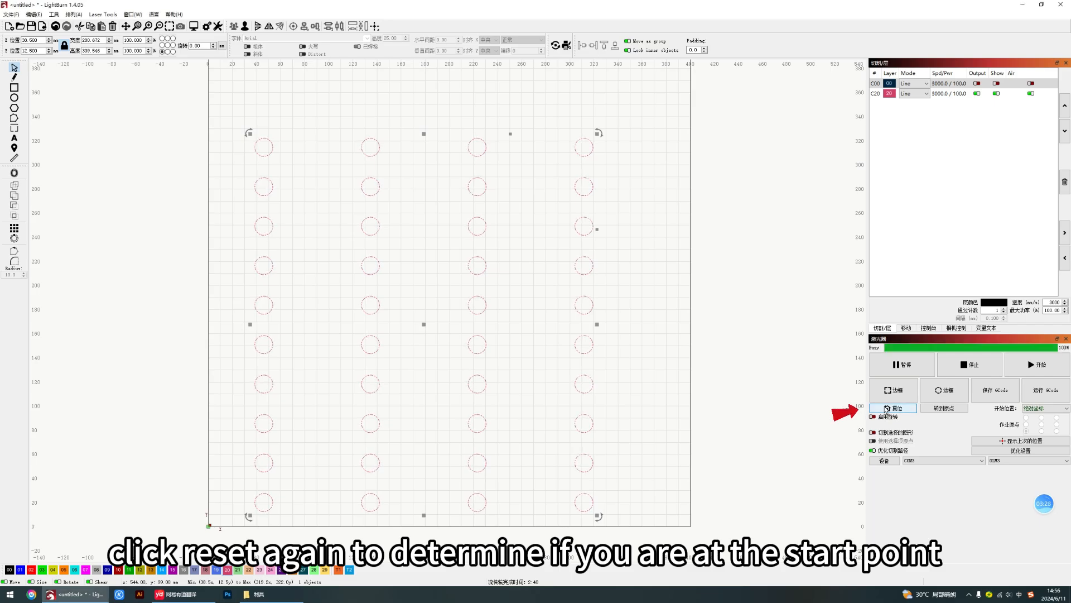
click(893, 390)
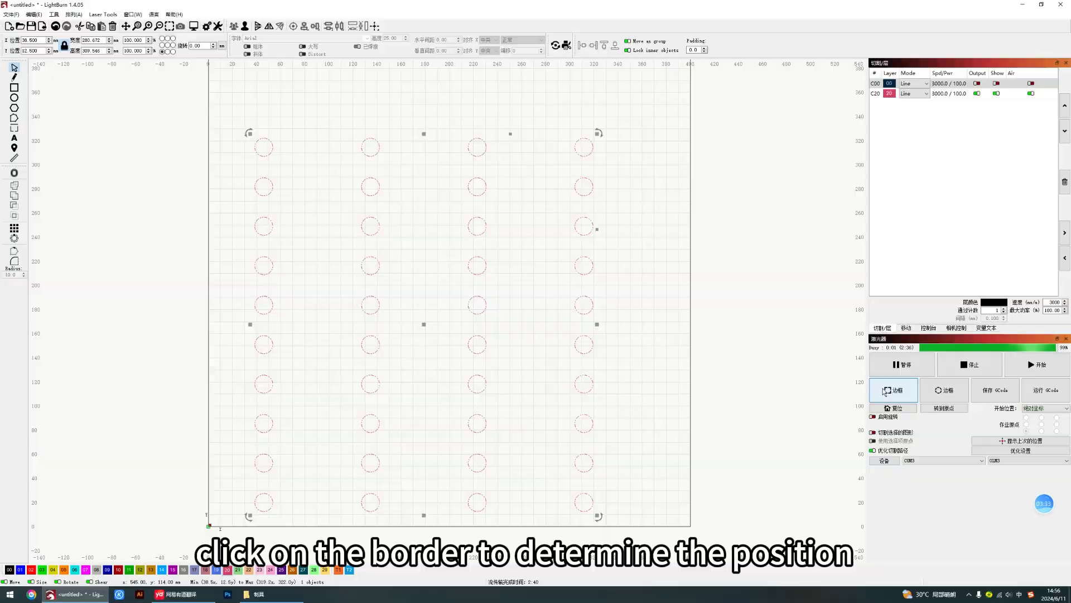